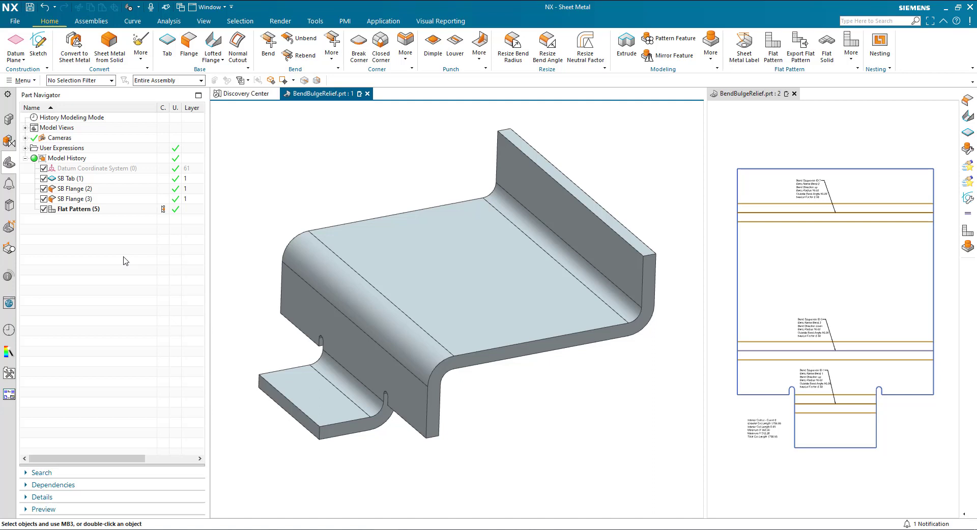
pyautogui.moveTo(126, 248)
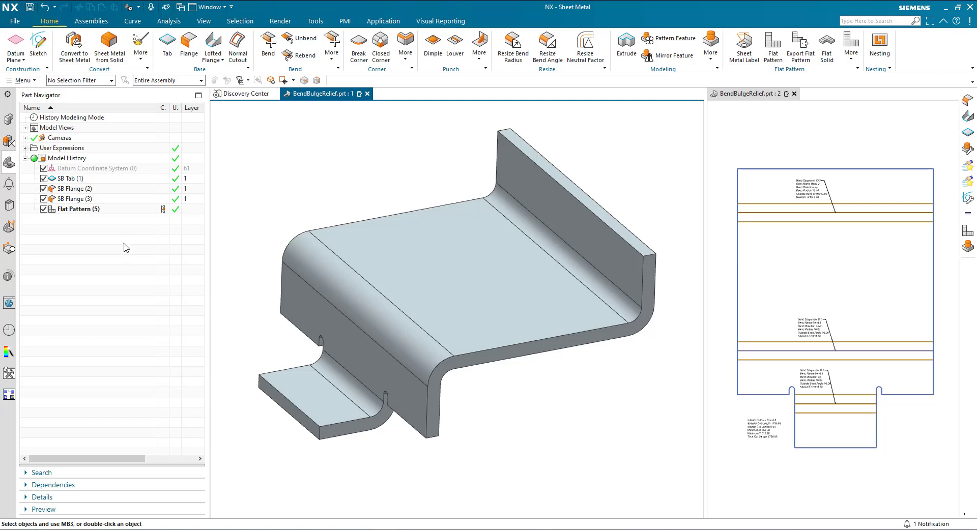
# - Review the sheet metal default settings and close them without changes
pyautogui.click(14, 20)
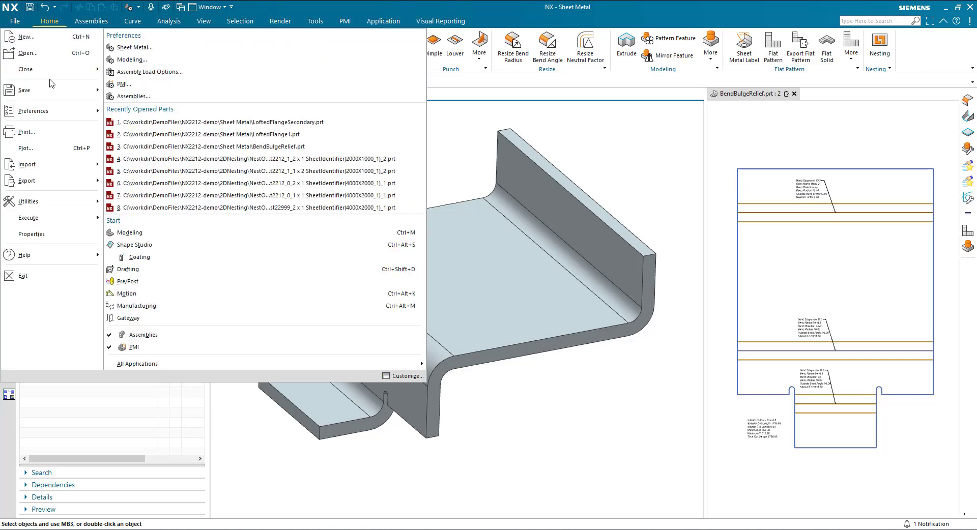
pyautogui.click(133, 47)
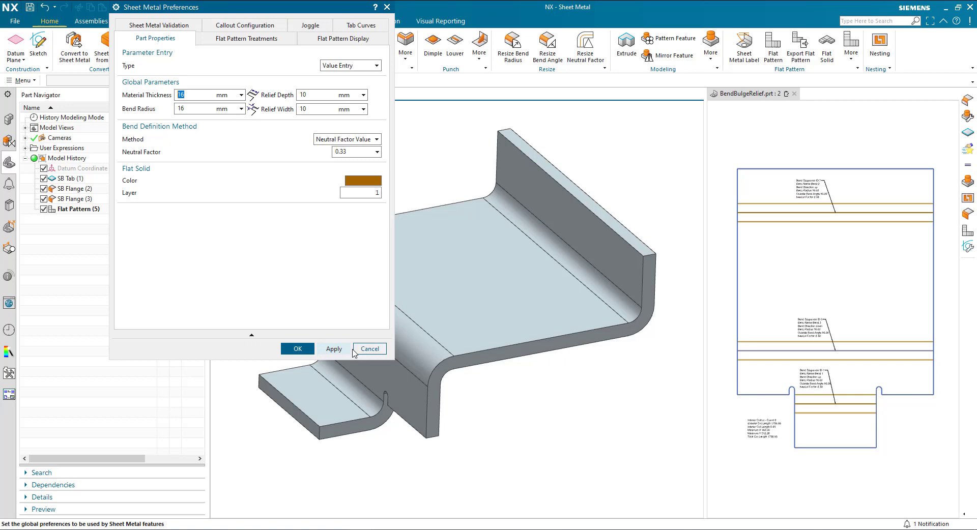
pyautogui.click(369, 348)
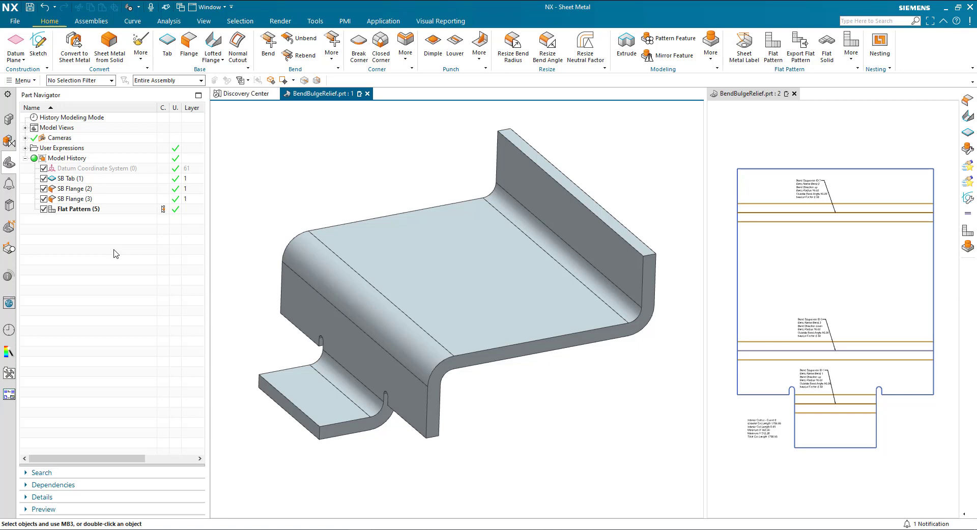
pyautogui.moveTo(150, 225)
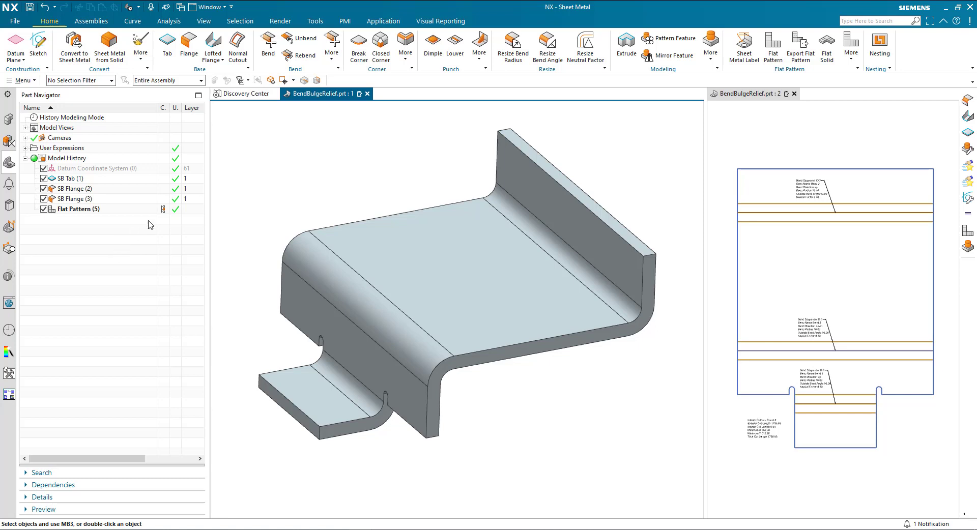
# - Create a Bend Bulge Relief at the six bend edges with width 35 and depth 5
pyautogui.click(331, 44)
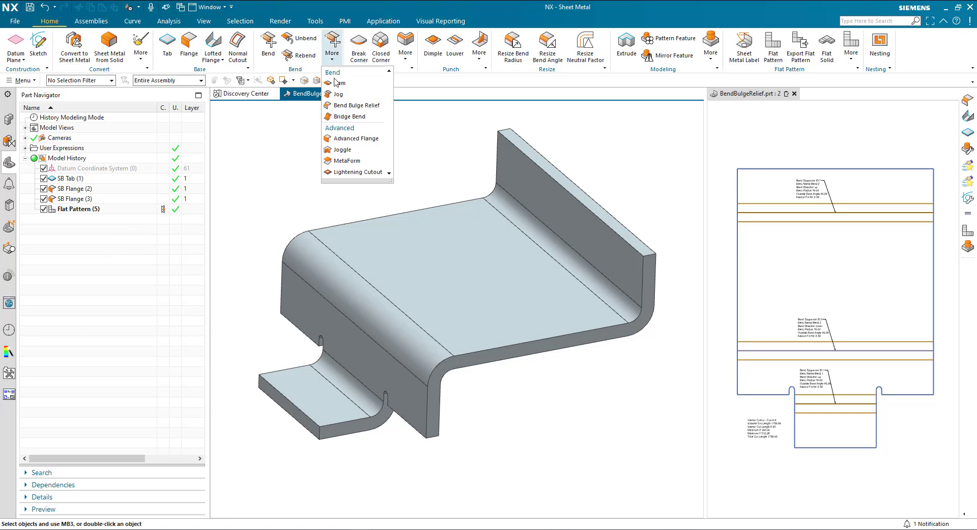
pyautogui.click(355, 106)
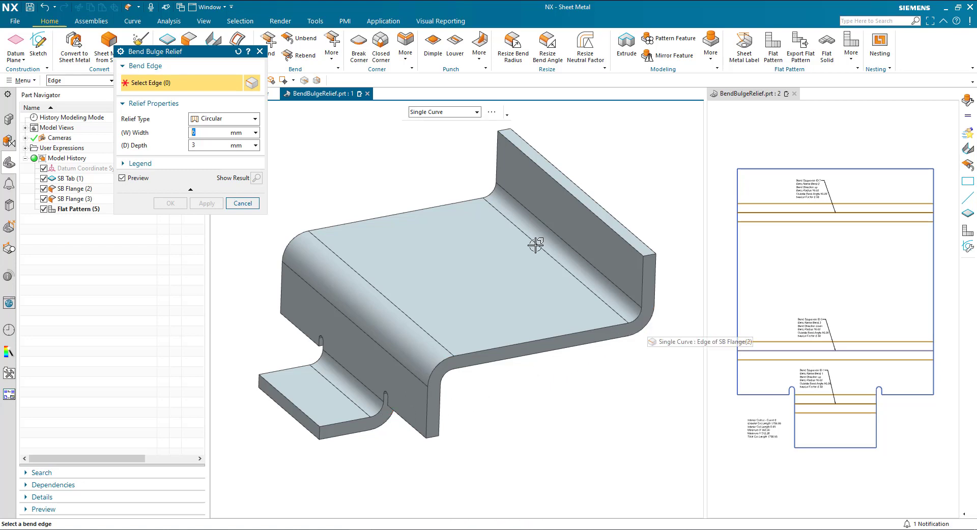
pyautogui.moveTo(311, 181)
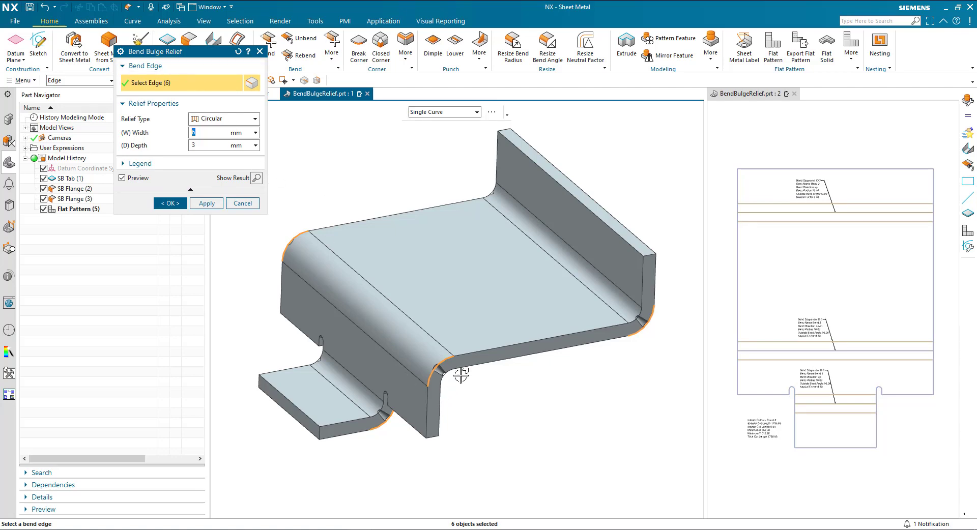
pyautogui.moveTo(465, 386)
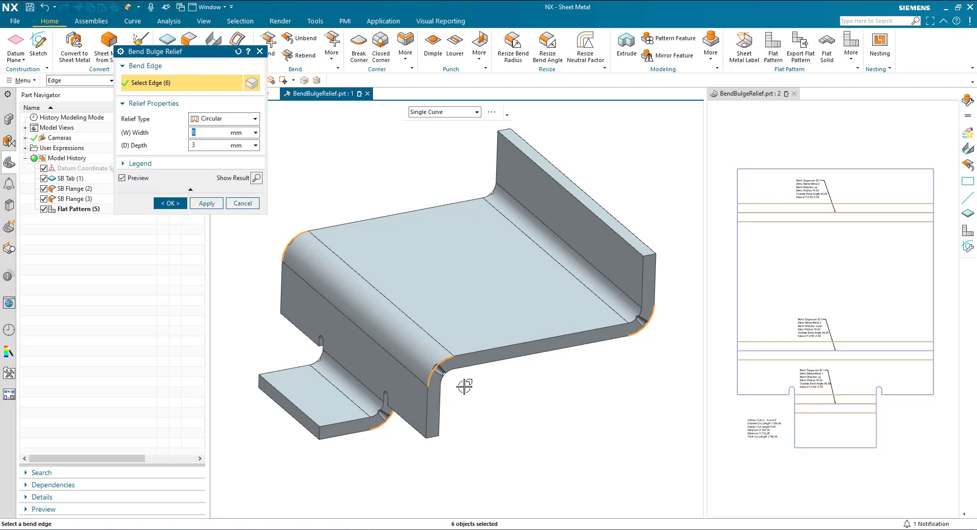
pyautogui.click(221, 133)
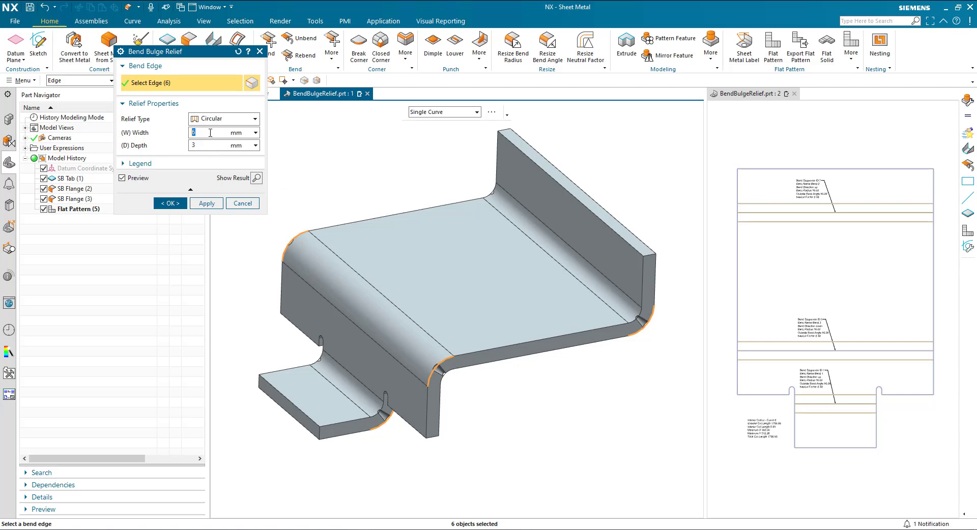
pyautogui.write('35')
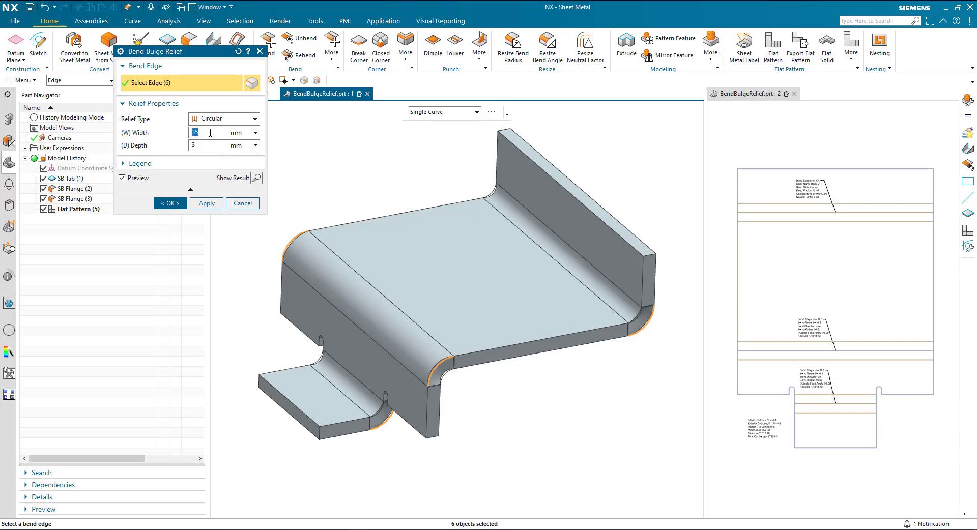
pyautogui.click(221, 145)
pyautogui.write('5')
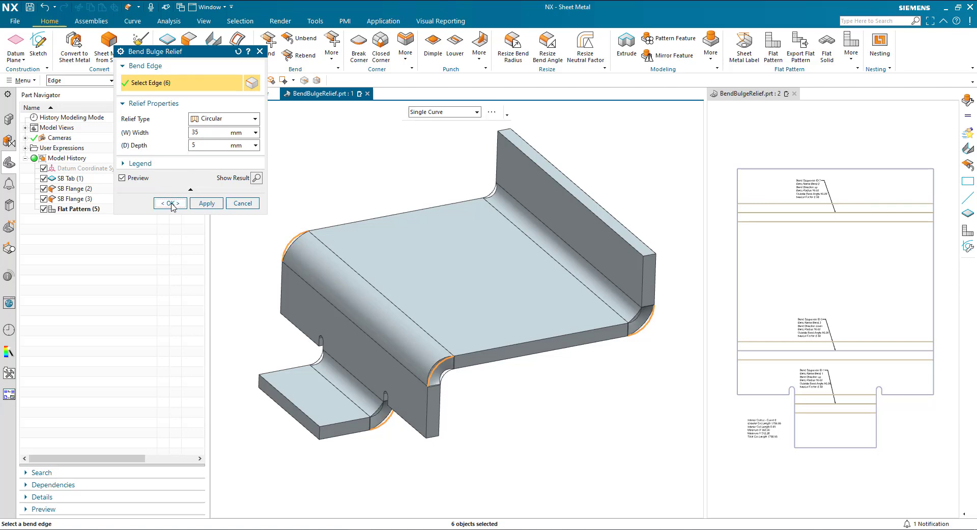
pyautogui.click(166, 203)
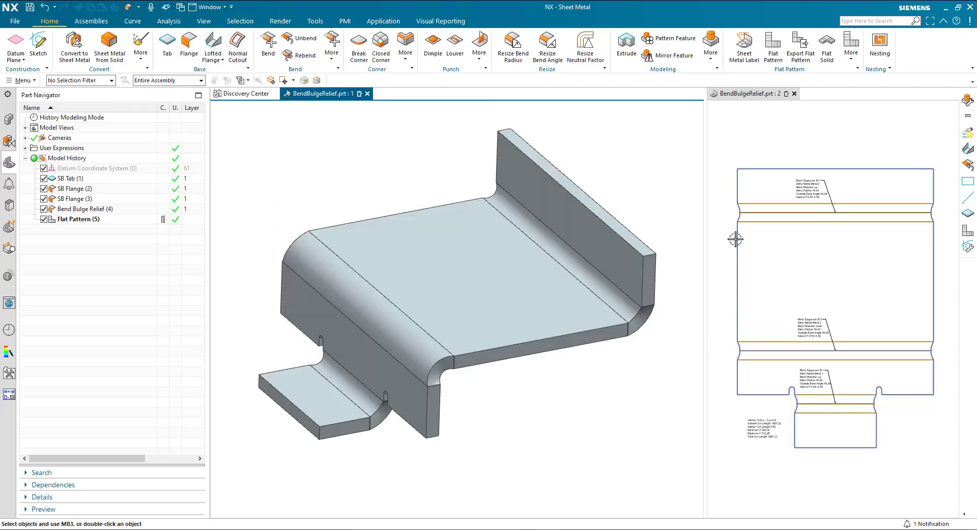
pyautogui.moveTo(723, 341)
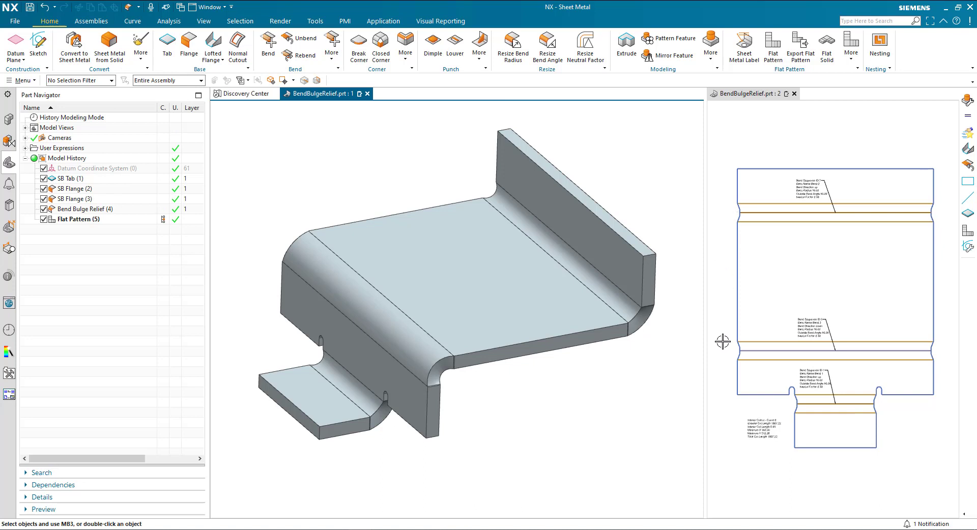
pyautogui.moveTo(680, 292)
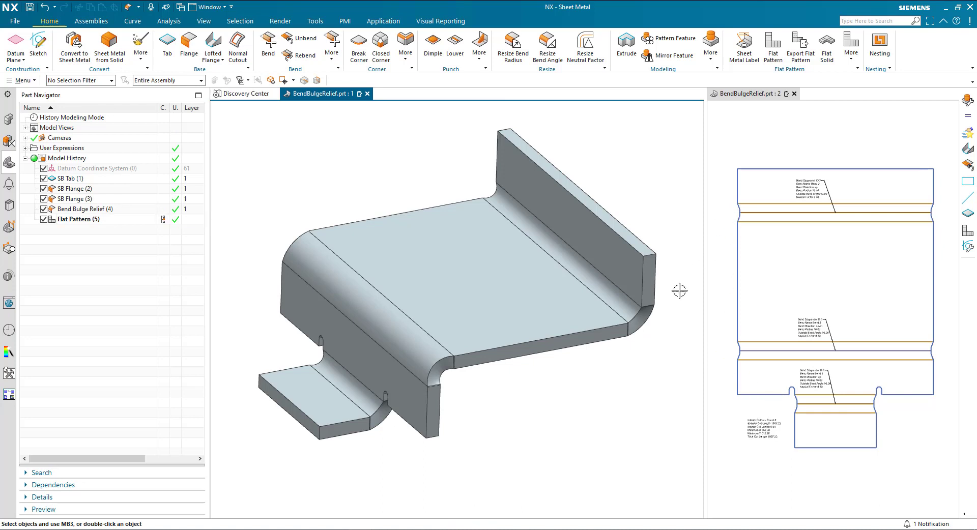
pyautogui.moveTo(652, 344)
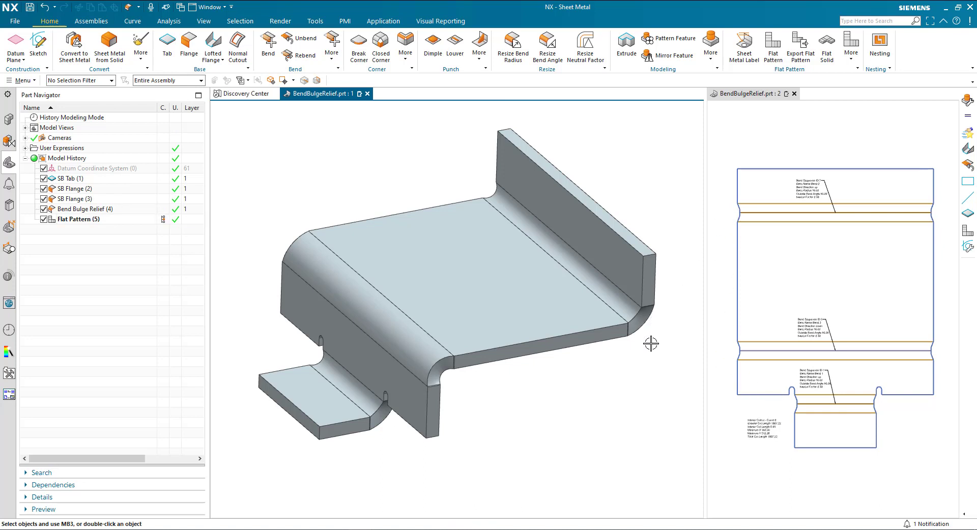
pyautogui.moveTo(95, 214)
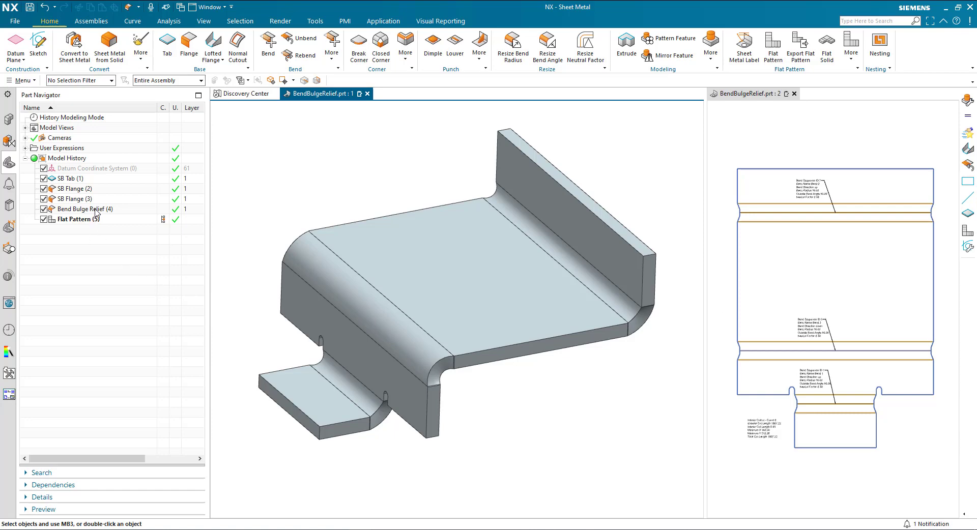
# - Reopen the Bend Bulge Relief and set its width to the BulgeLength expression
pyautogui.doubleClick(83, 209)
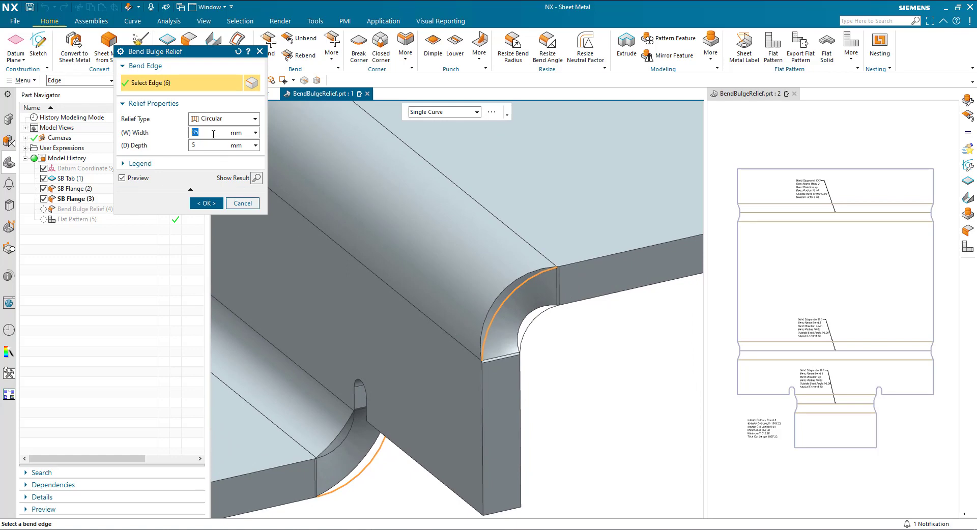
pyautogui.write('bu')
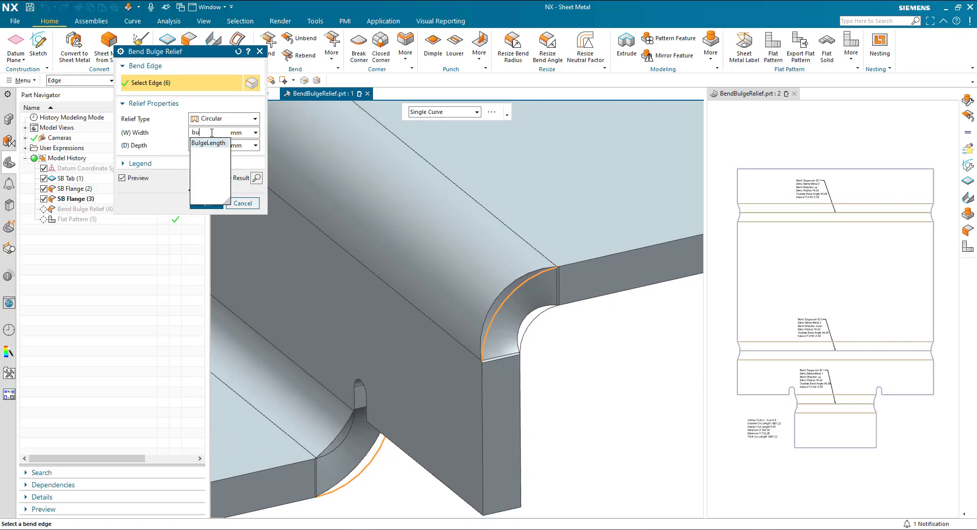
pyautogui.click(208, 143)
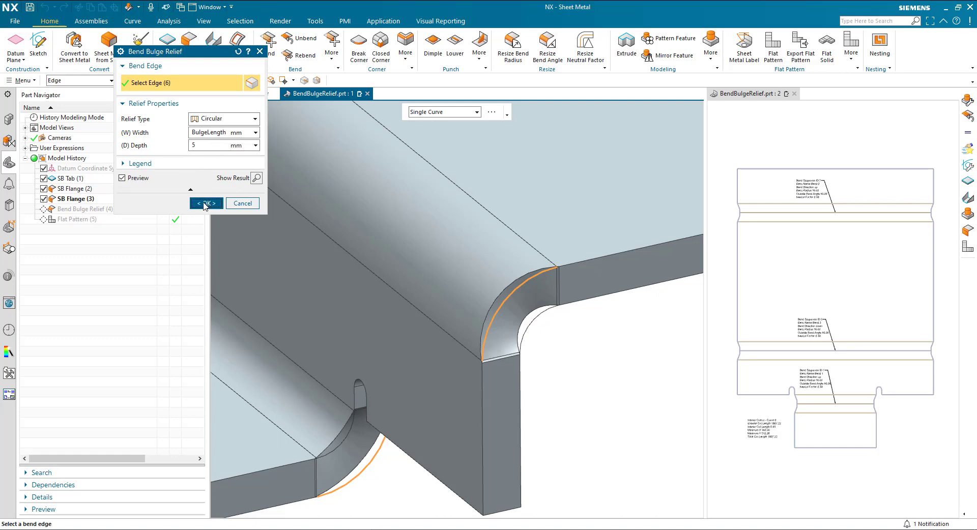
pyautogui.click(206, 203)
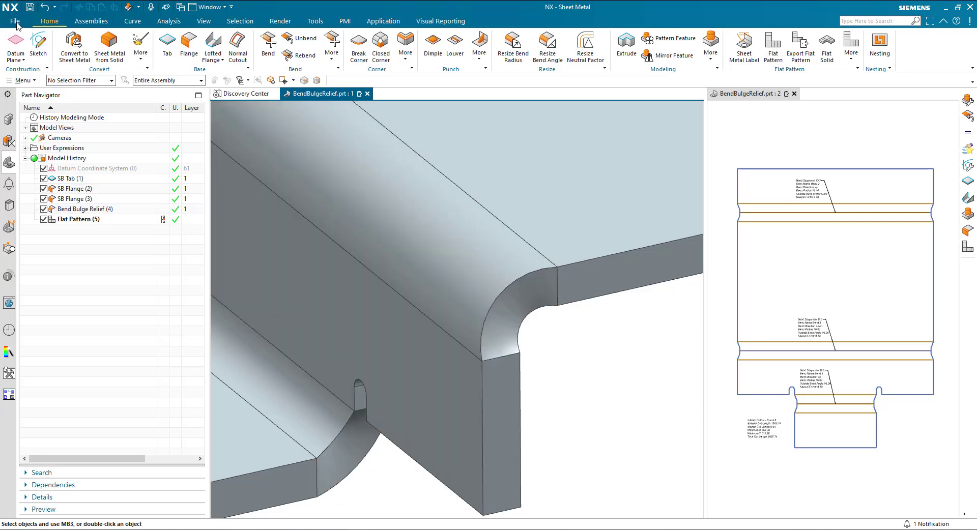
# - Set Material Thickness to 20 in Sheet Metal Preferences and apply
pyautogui.click(100, 168)
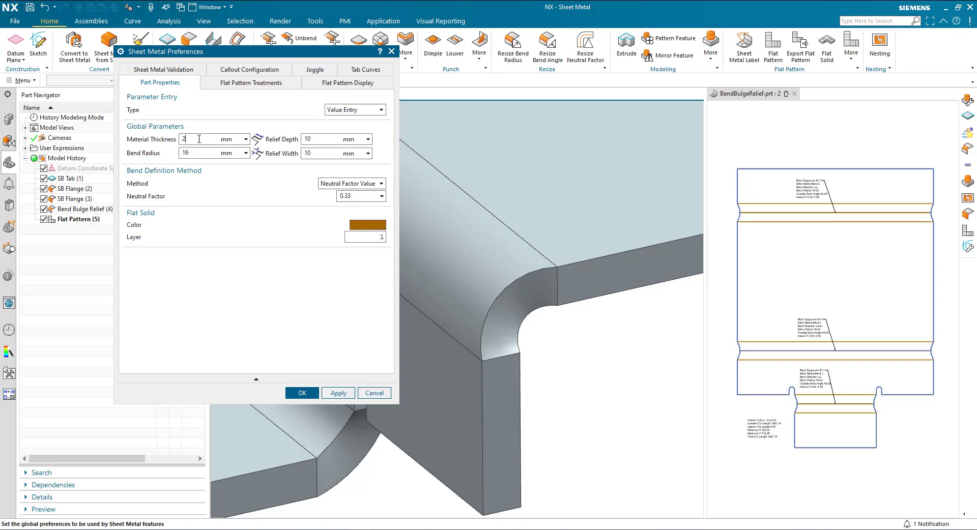
pyautogui.write('20')
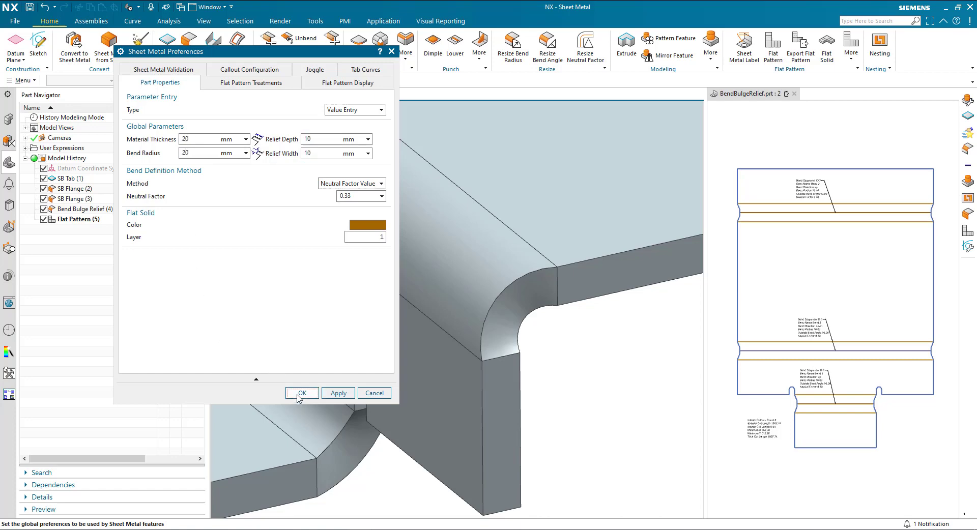
pyautogui.click(302, 392)
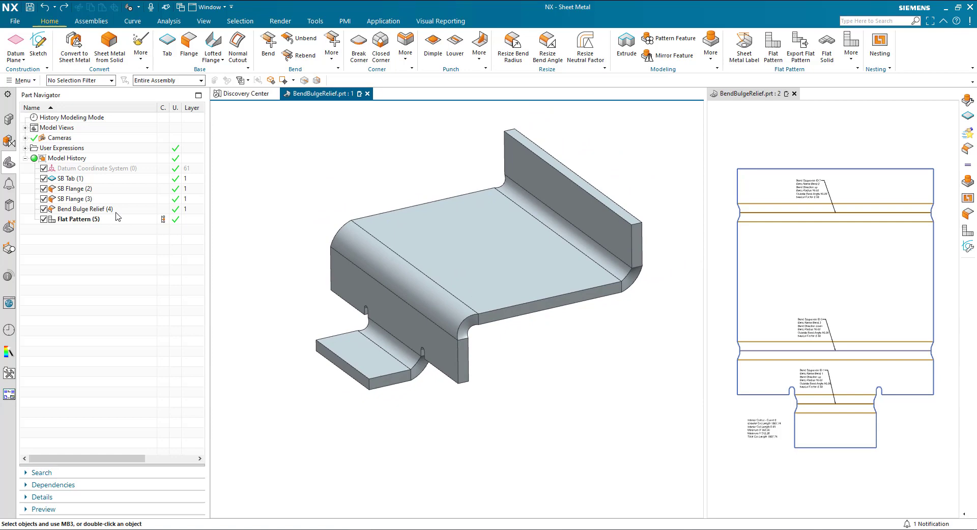
# - Edit the Bend Bulge Relief to a U-Shaped relief type with depth 20
pyautogui.doubleClick(82, 209)
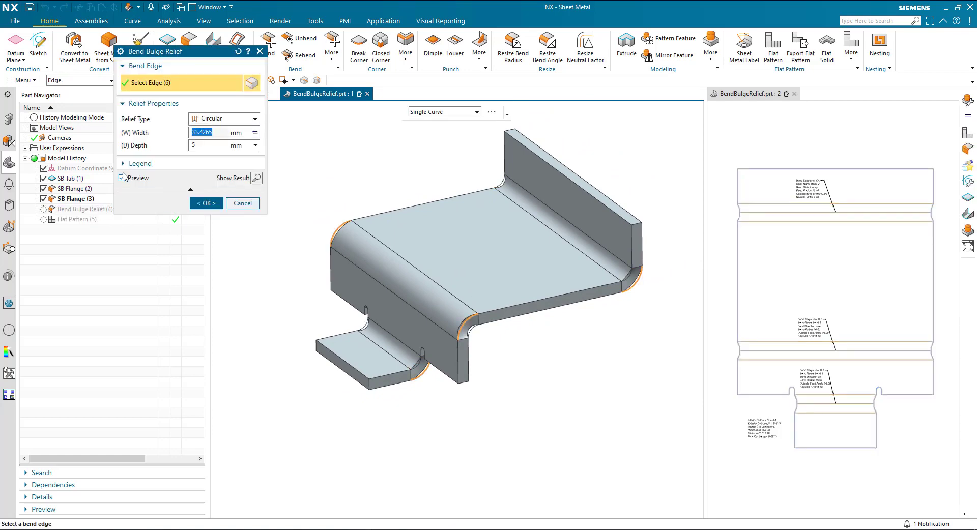
pyautogui.click(140, 164)
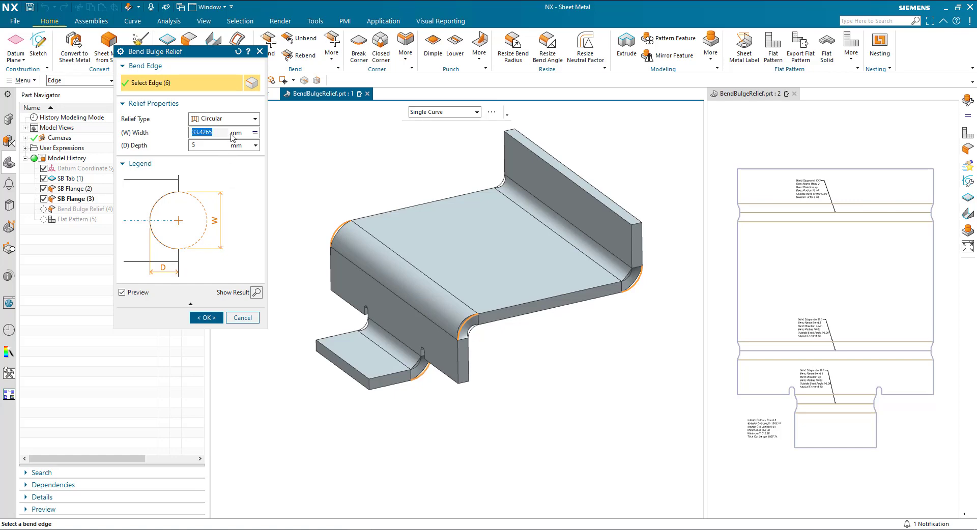
pyautogui.click(221, 119)
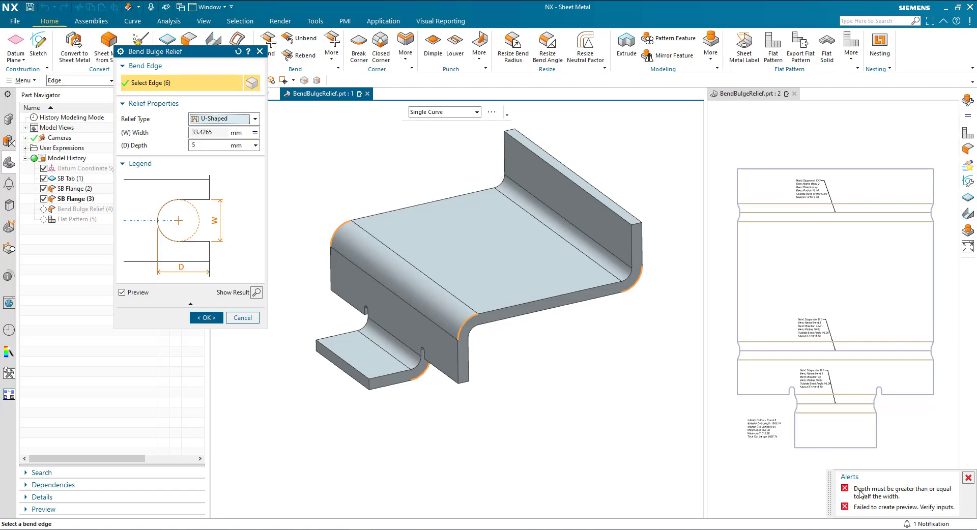
pyautogui.moveTo(155, 198)
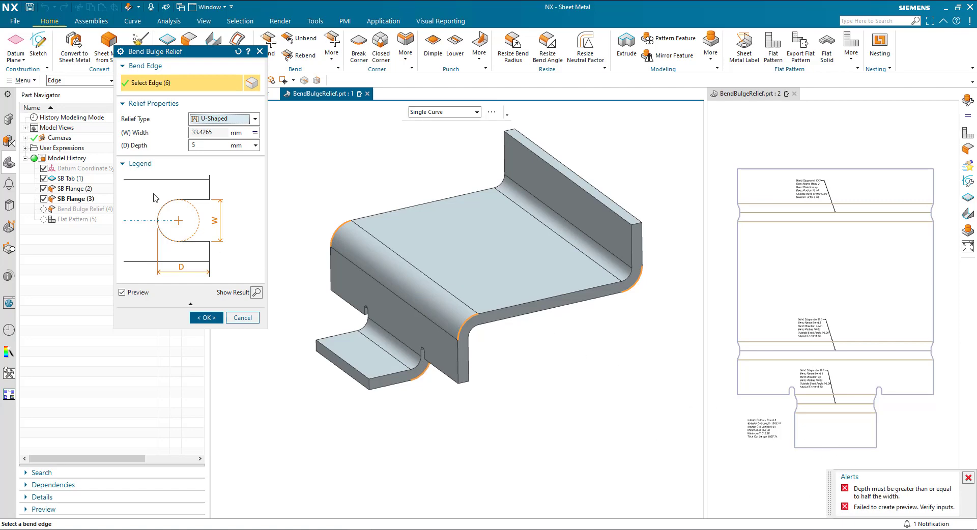
pyautogui.write('20')
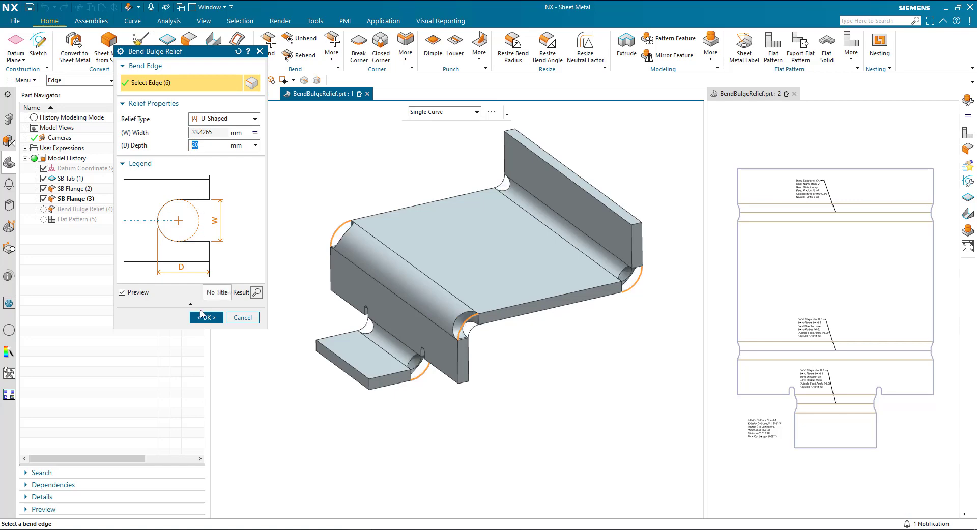
pyautogui.click(203, 317)
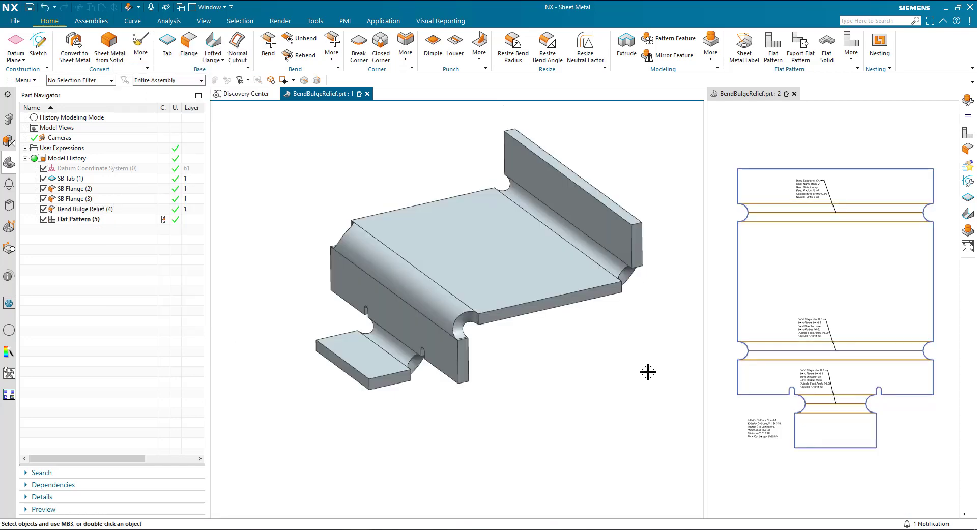
pyautogui.click(77, 219)
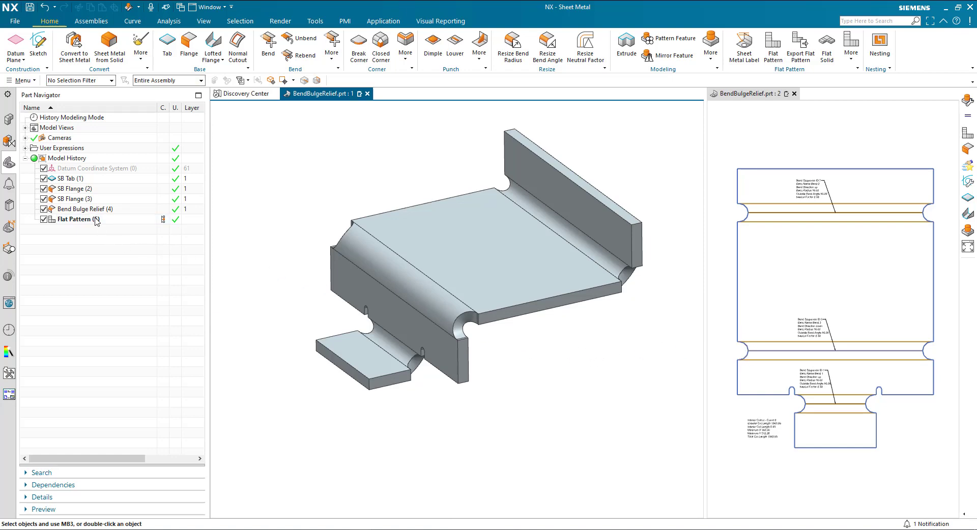
# - Edit the Bend Bulge Relief to a V-Shaped relief type with a 10 mm radius
pyautogui.doubleClick(83, 208)
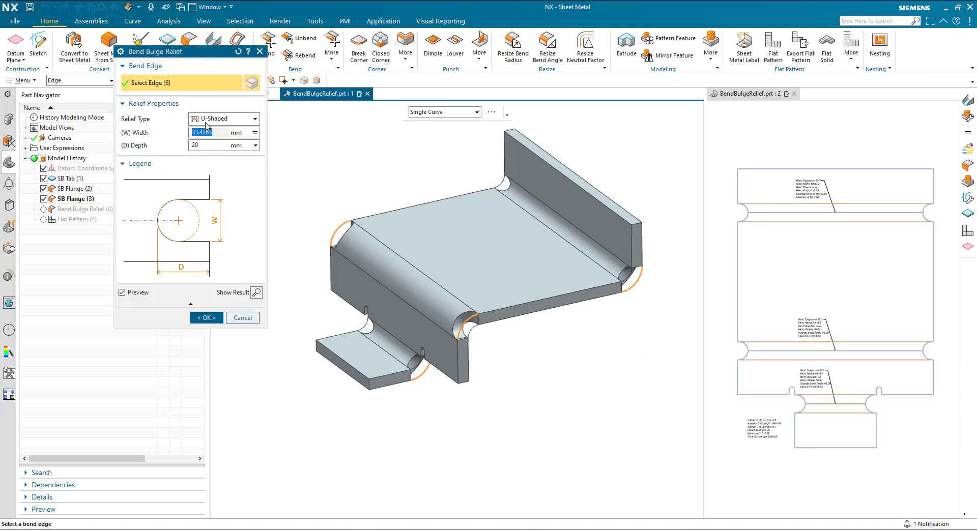
pyautogui.click(222, 119)
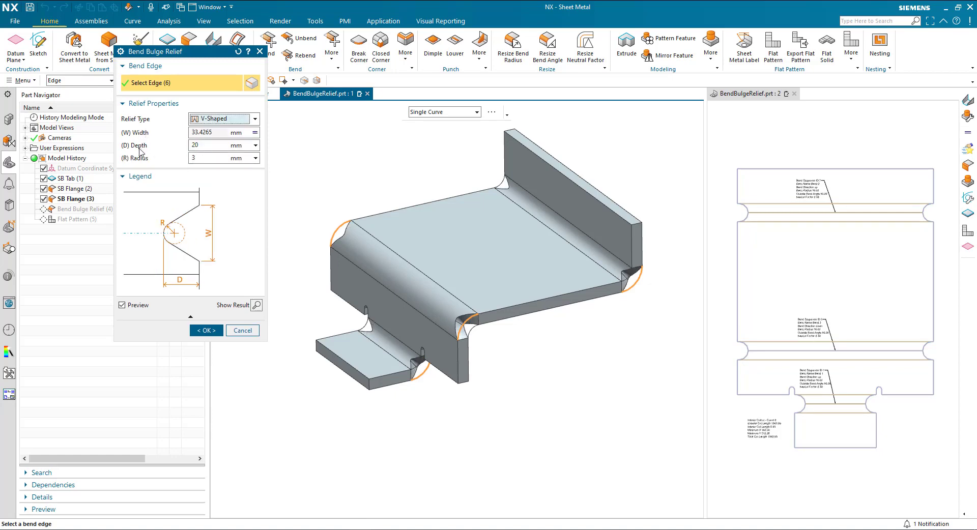
pyautogui.click(212, 157)
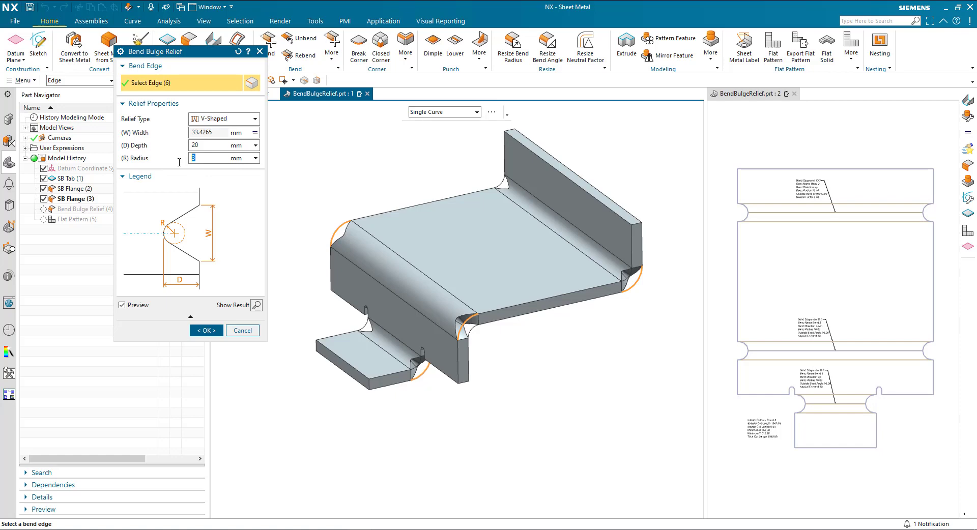
pyautogui.write('10')
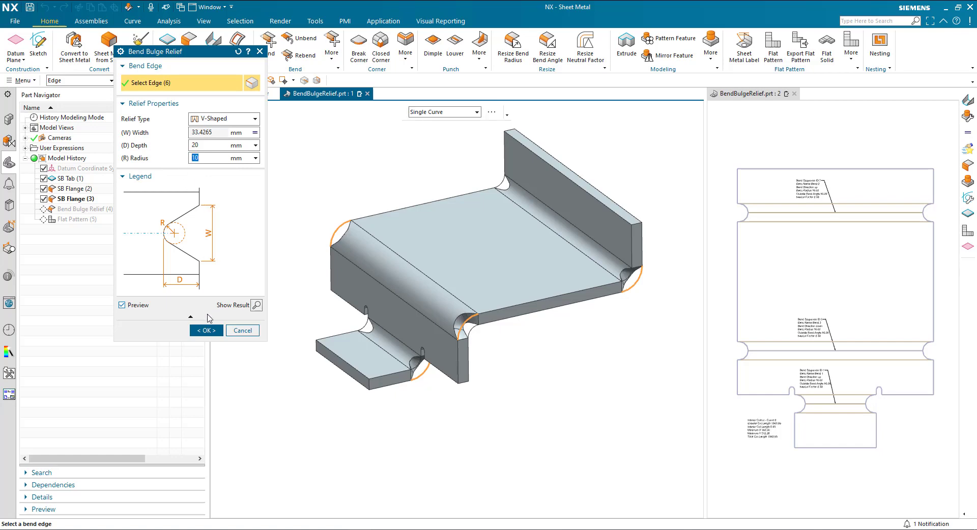
pyautogui.click(206, 330)
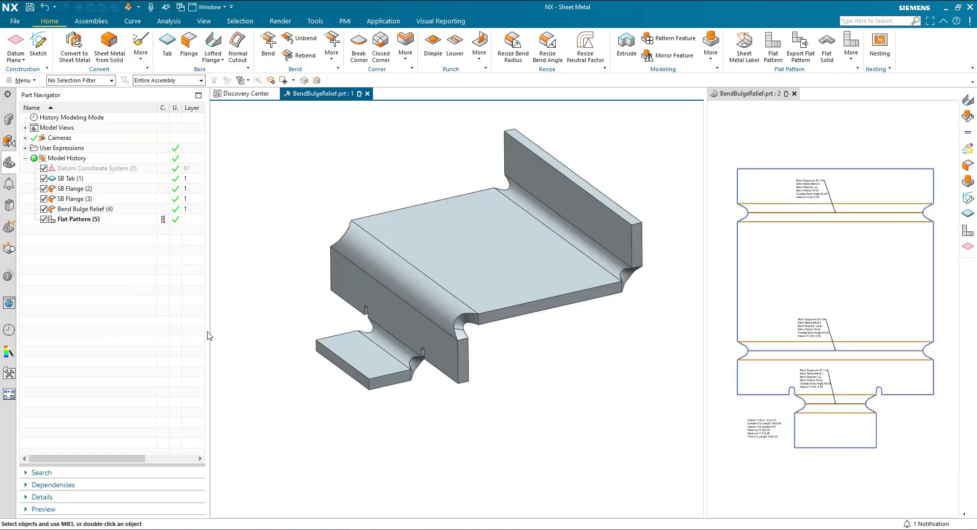
pyautogui.moveTo(107, 272)
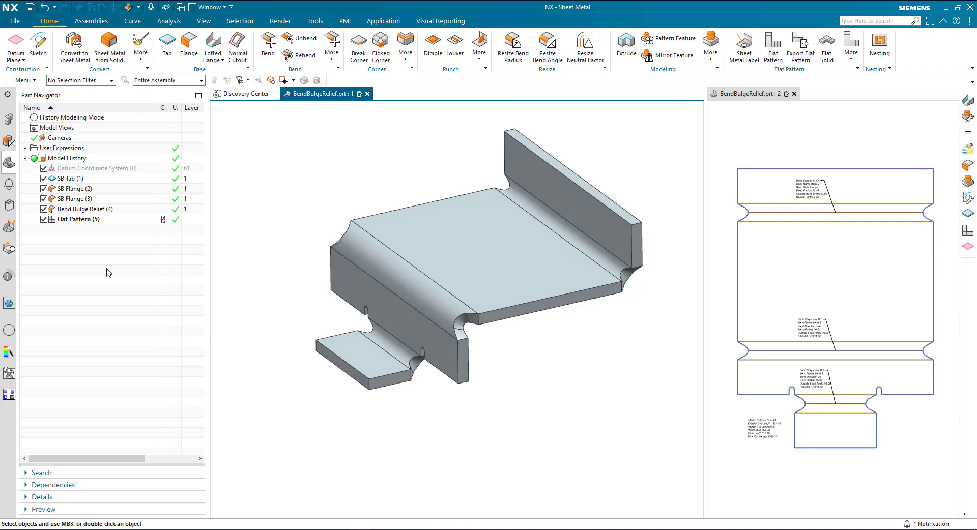